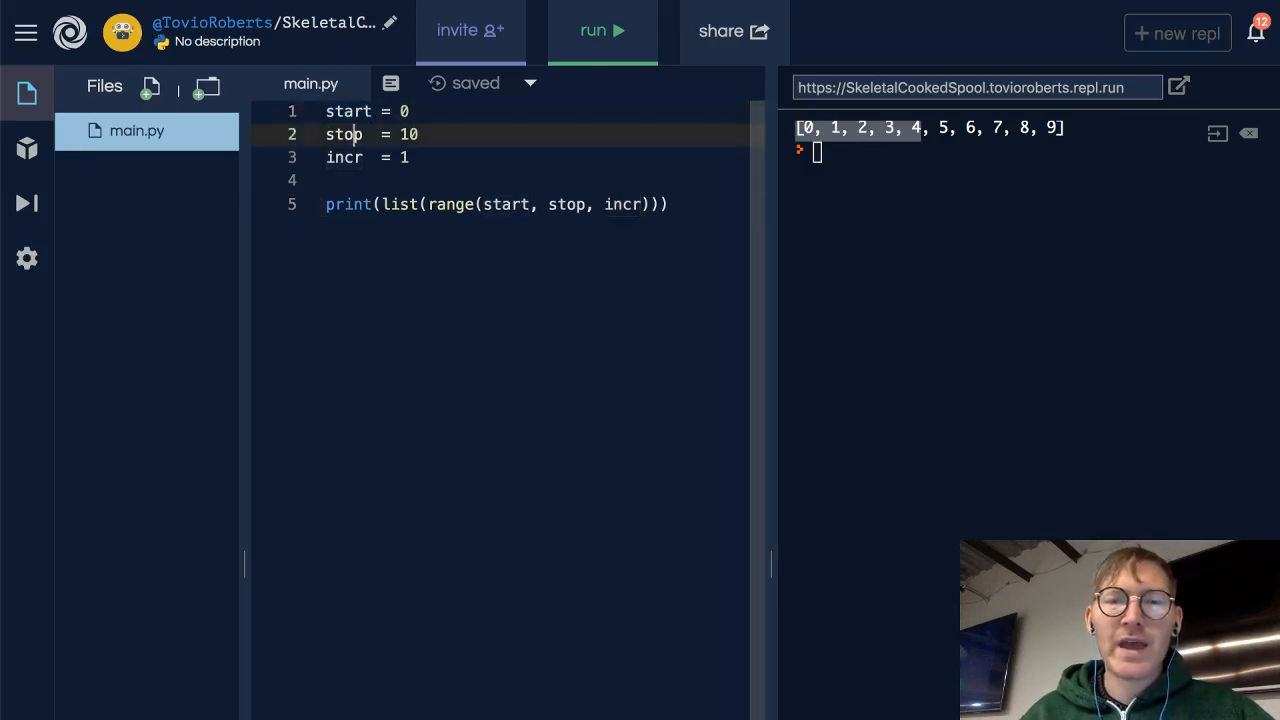
Step: Set incr to 2 and run main.py, printing [0, 2, 4, 6, 8]
double_click(344, 156)
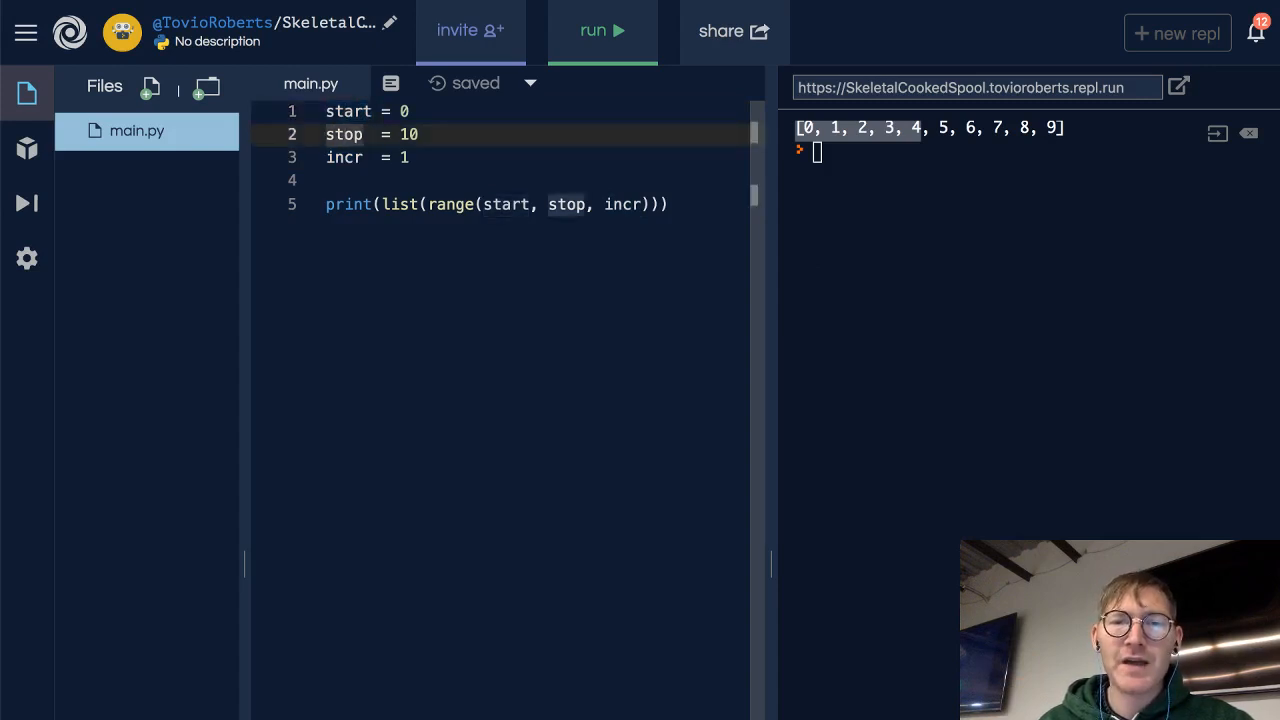
double_click(344, 156)
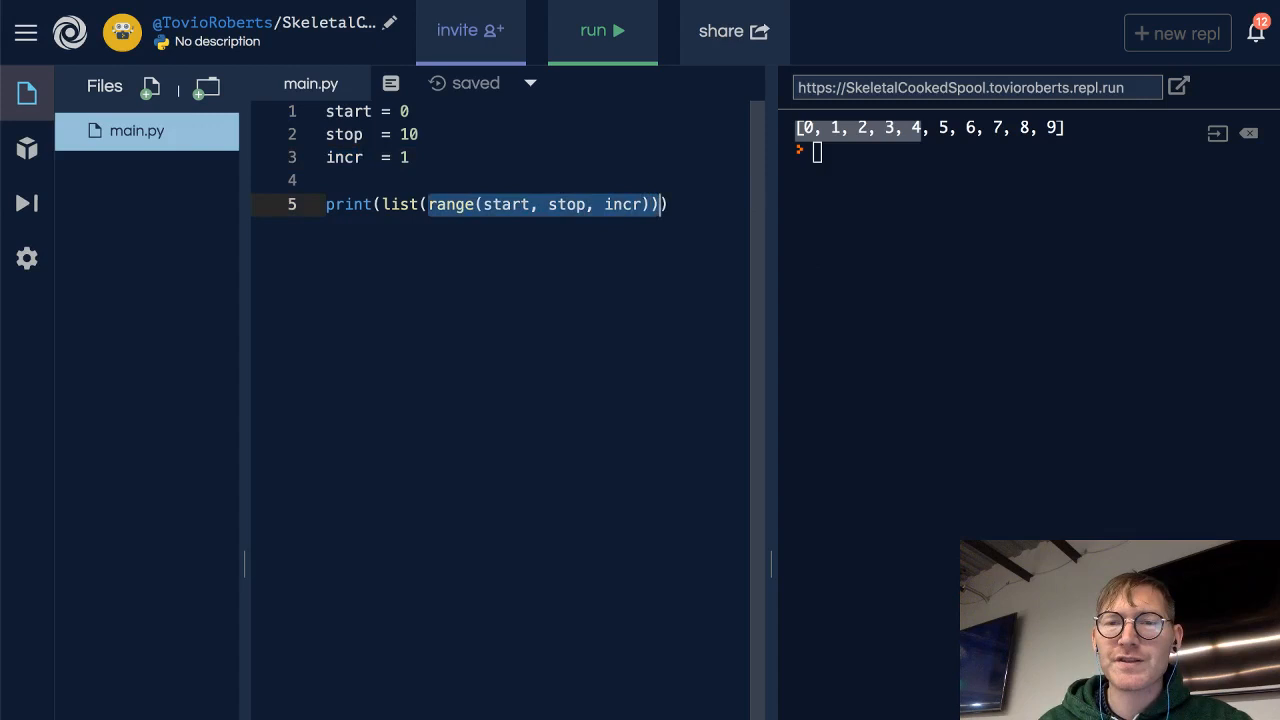
click(616, 30)
text(2)
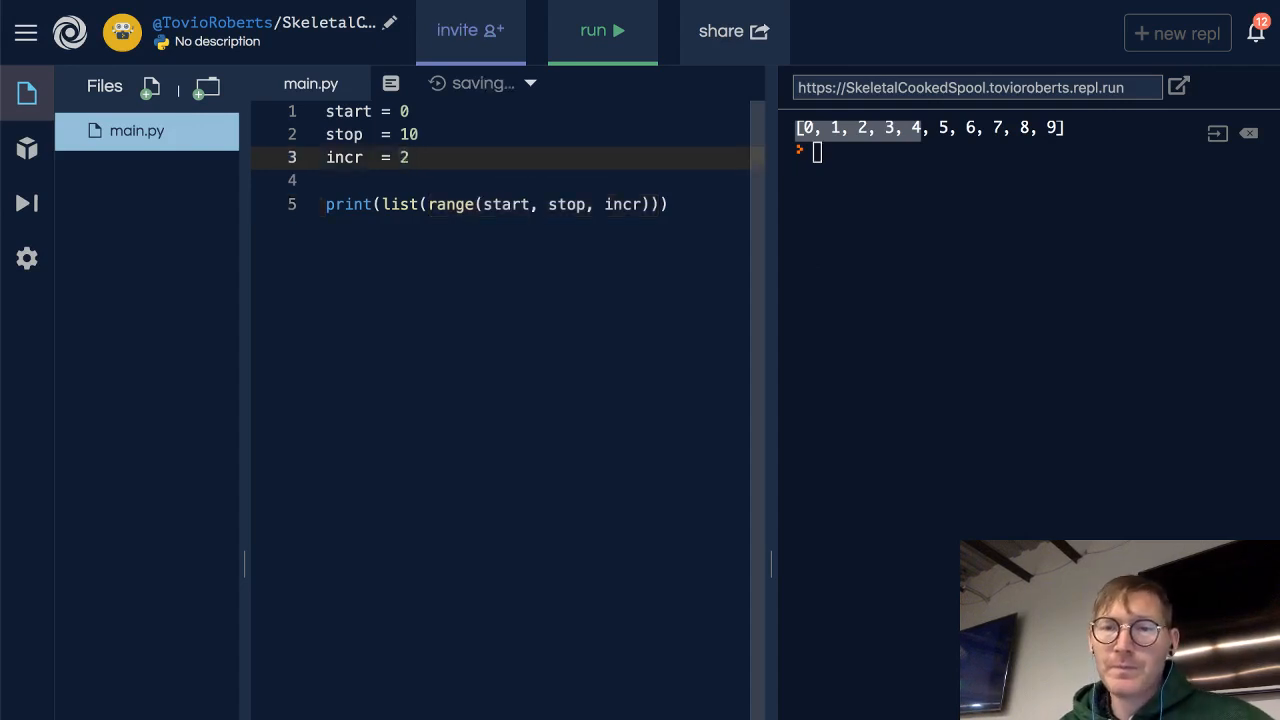
click(616, 32)
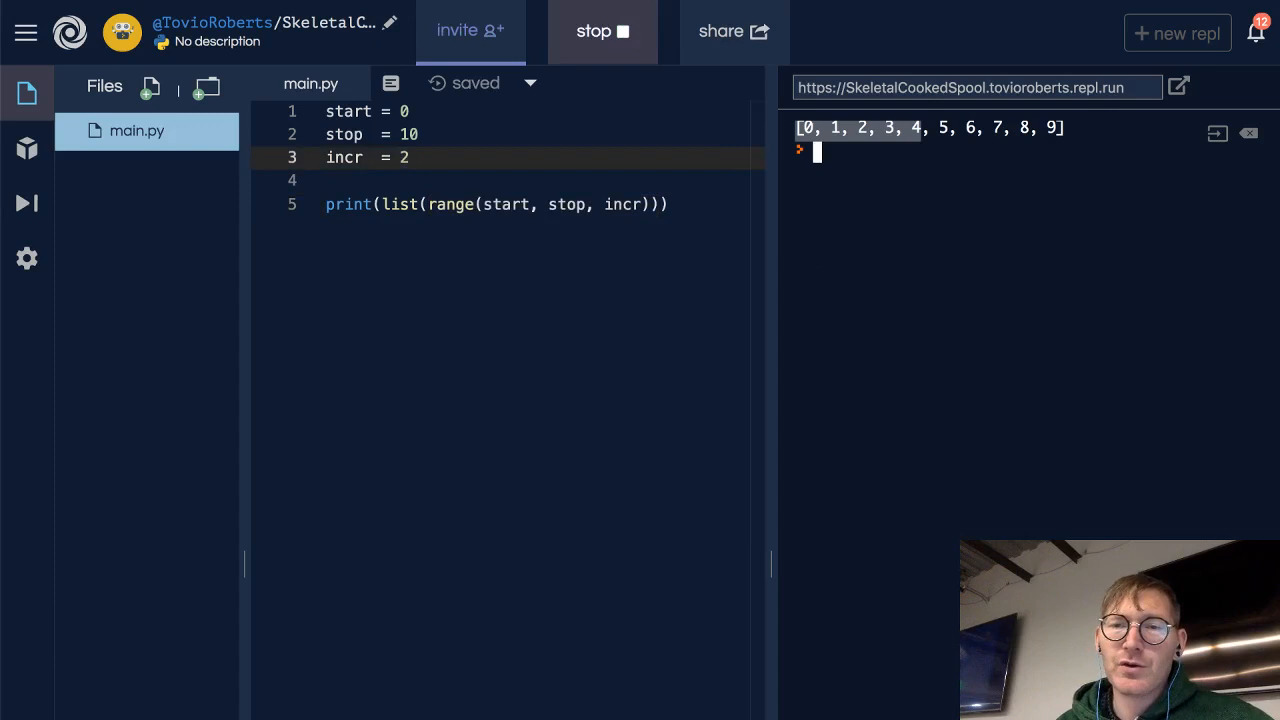
click(600, 32)
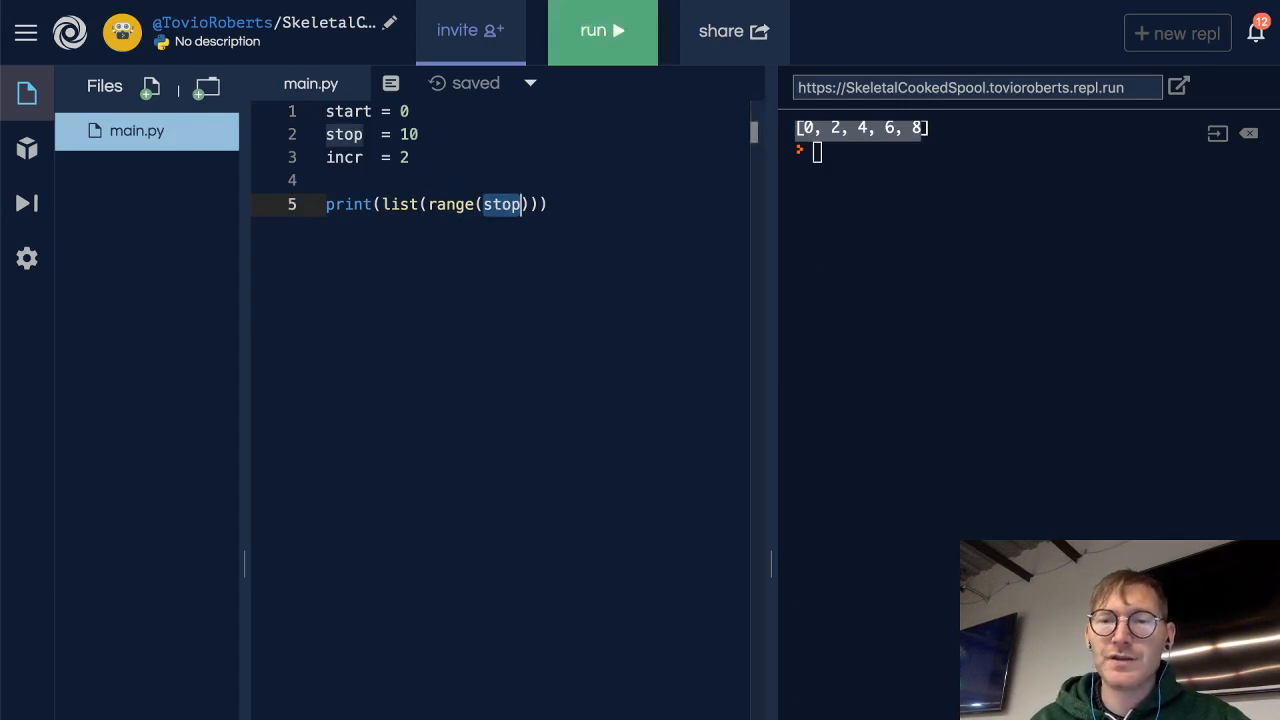
Step: Run the script with range(stop) only, printing 0 through 9
click(604, 32)
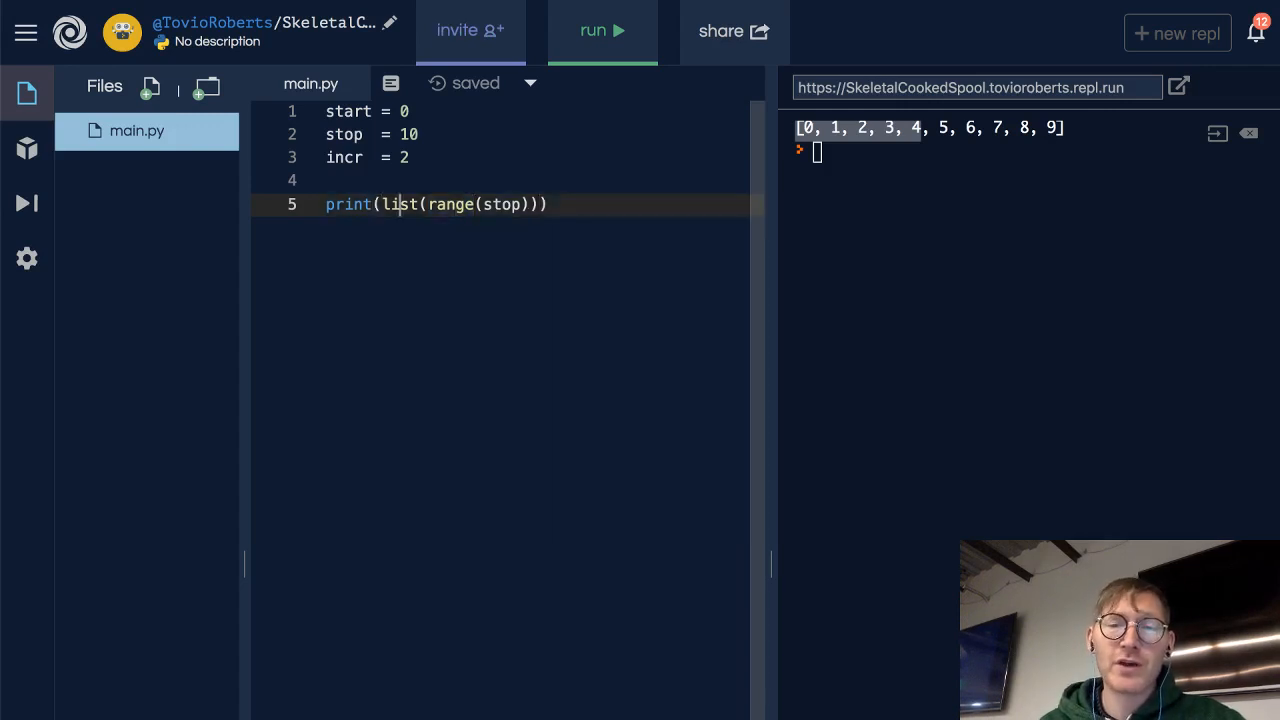
Step: Remove the list wrapper and run, printing range(0, 10), then begin wrapping it in type()
double_click(400, 204)
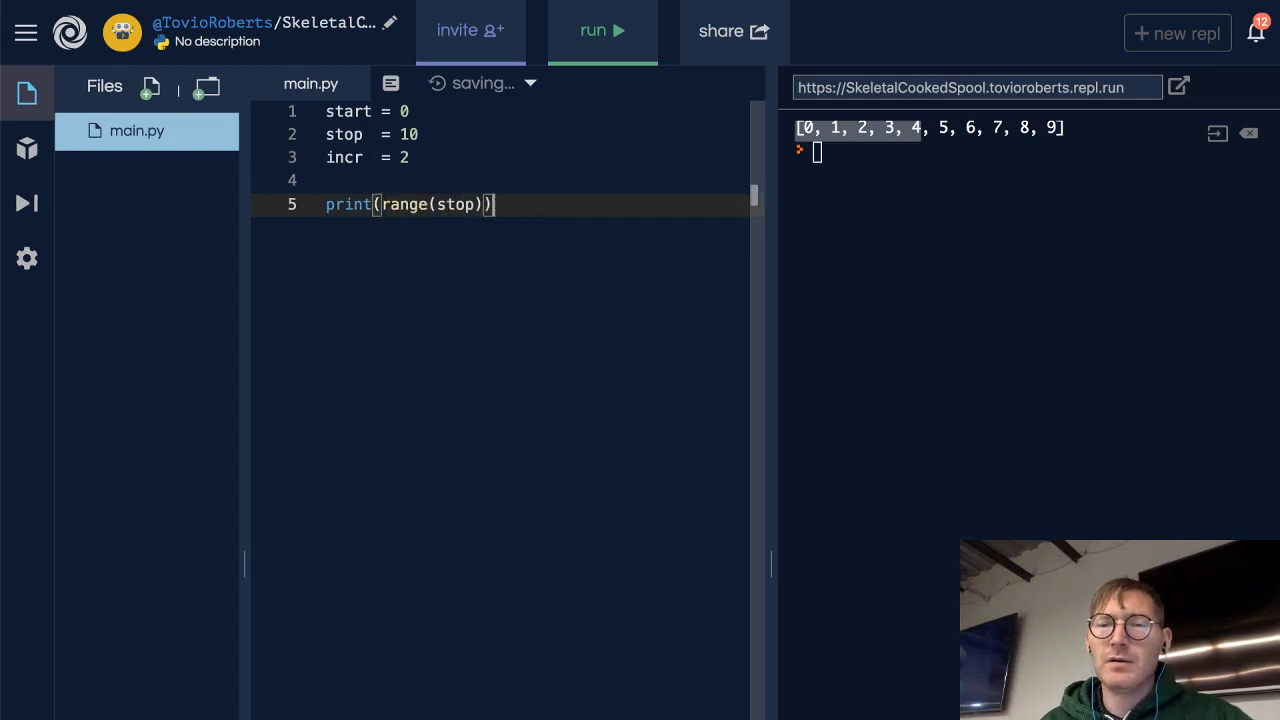
click(602, 32)
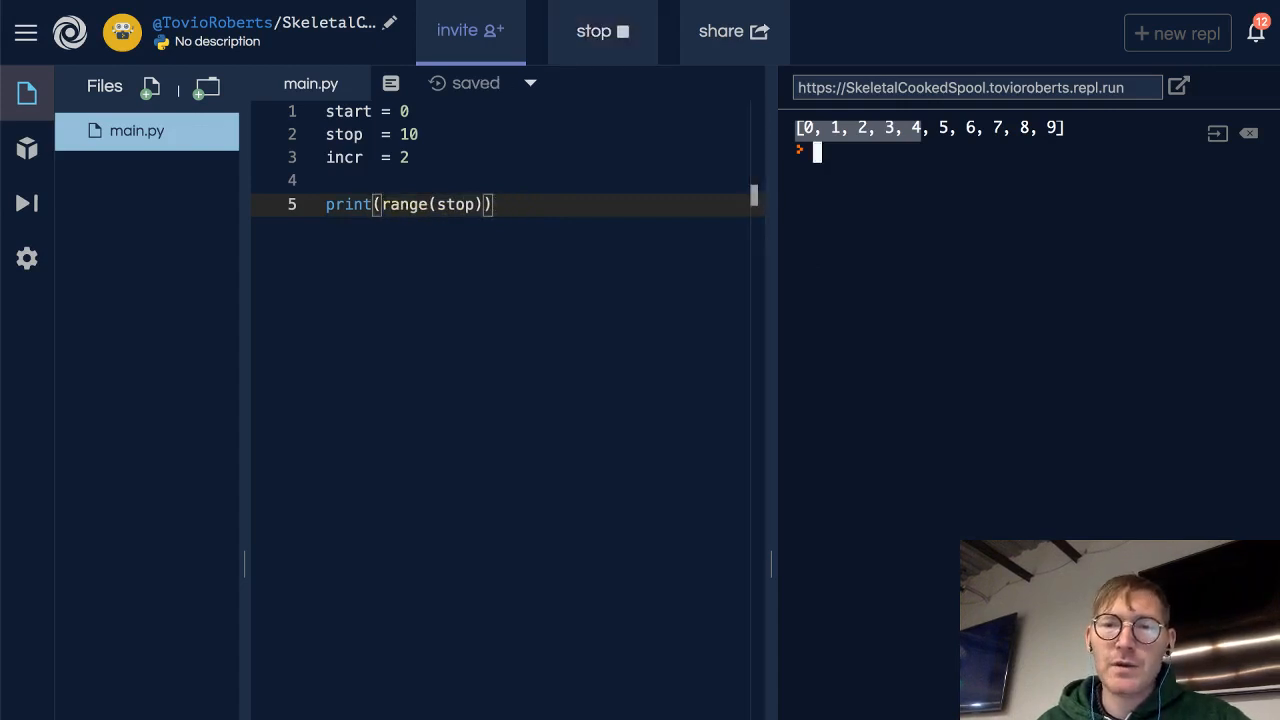
click(602, 32)
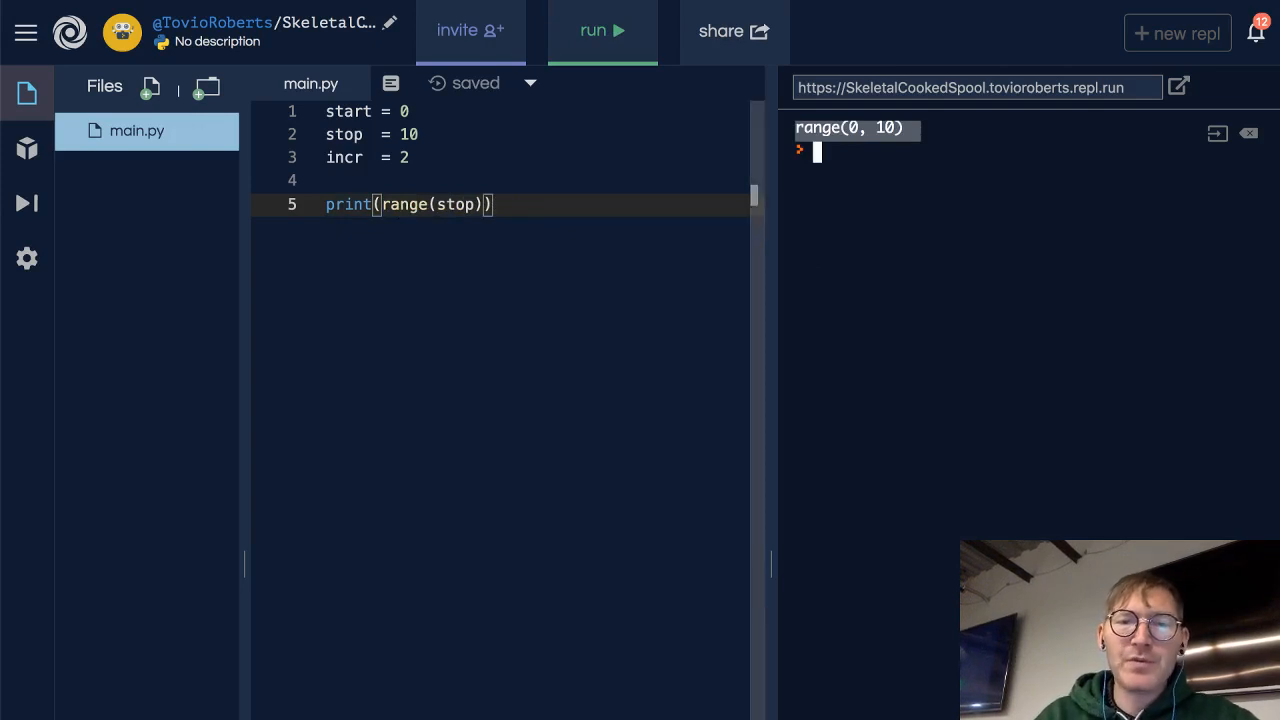
text(type()
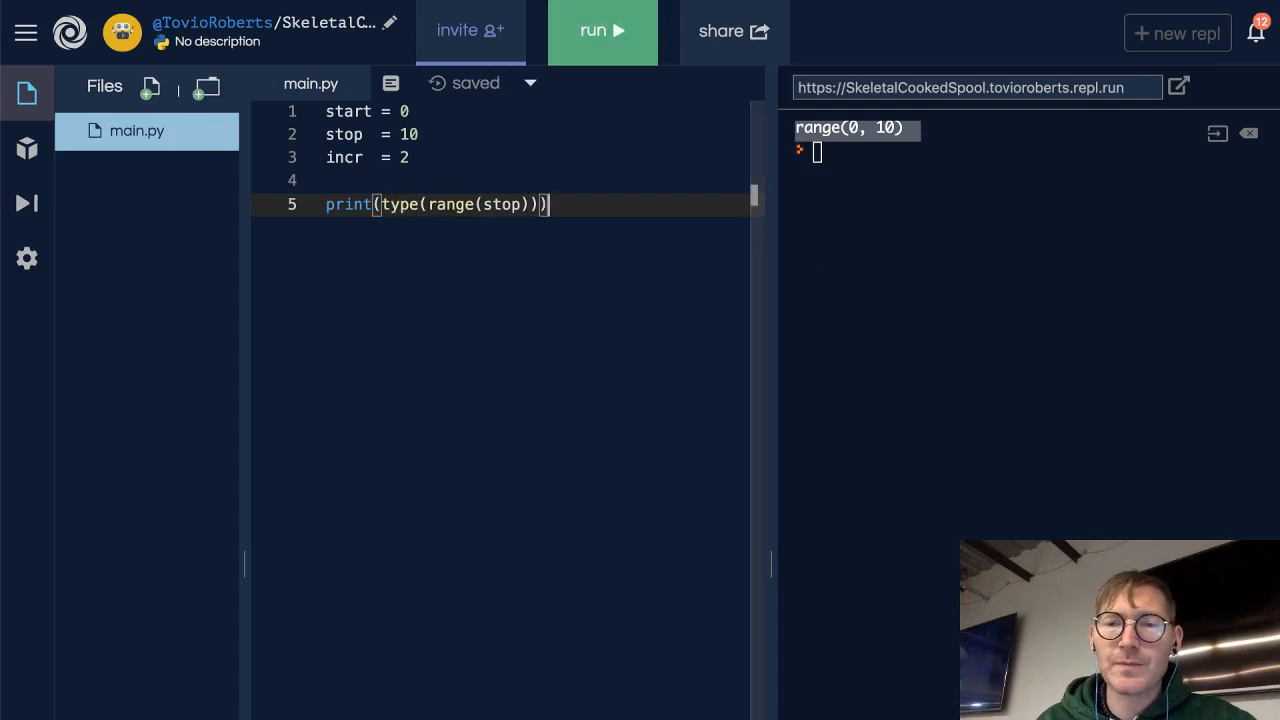
Step: Run print(type(range(stop))) to output <class 'range'>, then start retyping the wrapper as li
click(608, 32)
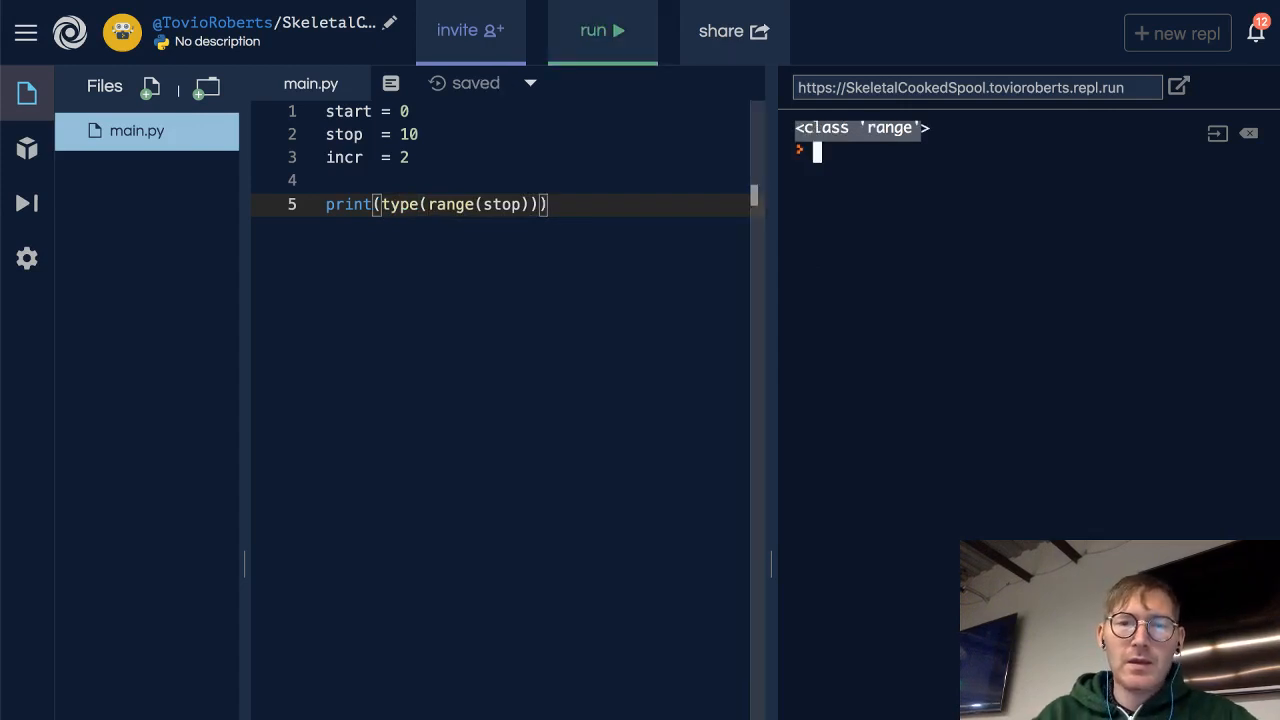
text(li()
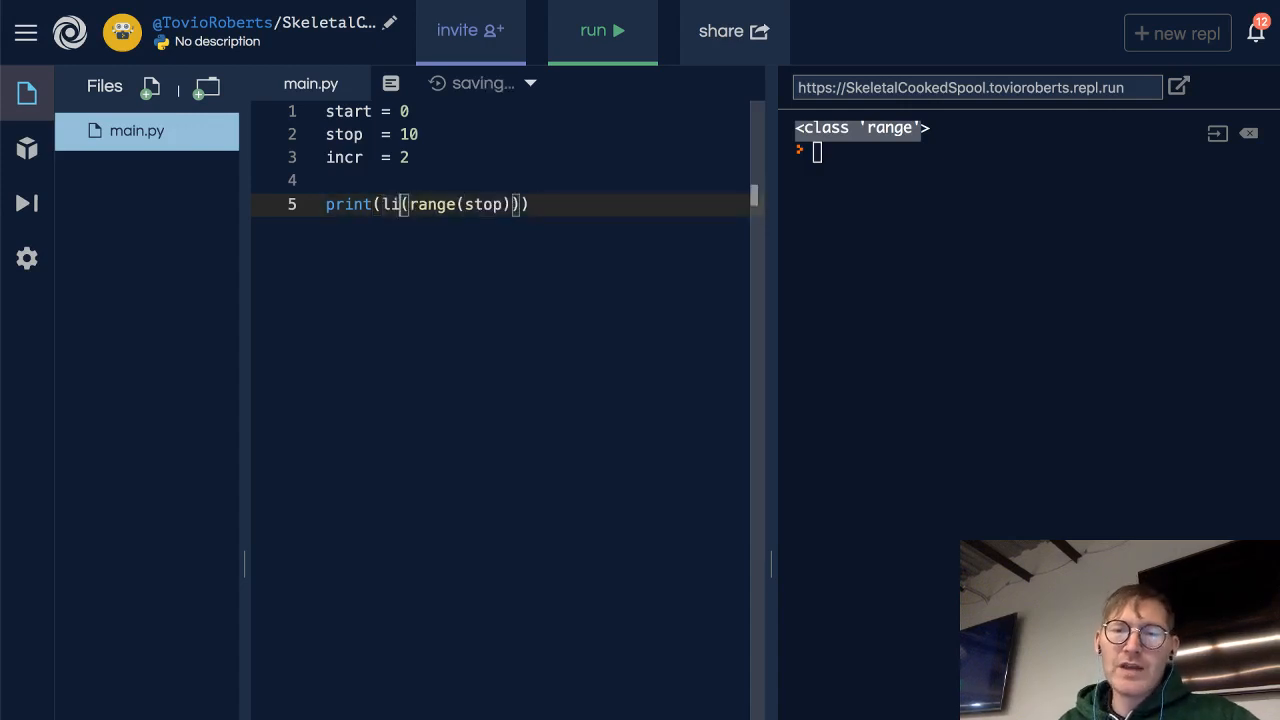
Step: Finish restoring list(range(stop)) and run, printing 0 through 9
text(st)
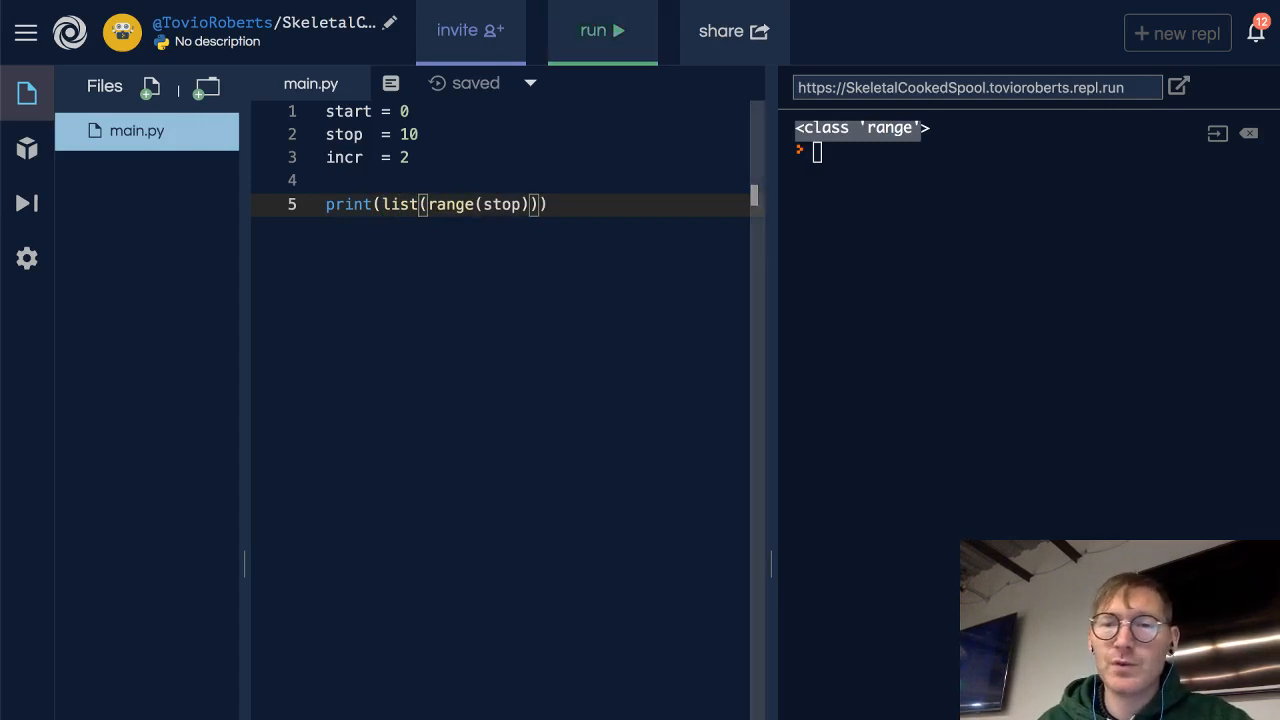
click(608, 32)
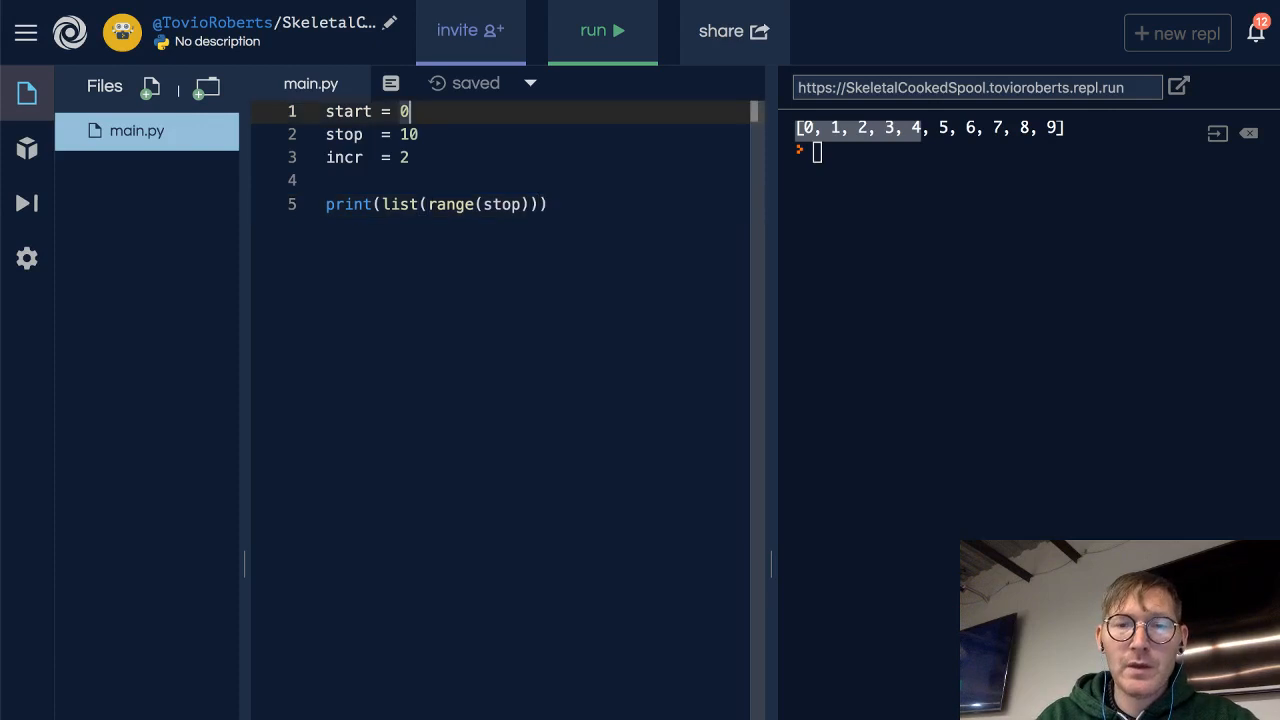
Step: Set start = -10, call range(start, stop, incr) and run, printing -10 to 8 by twos
text(-)
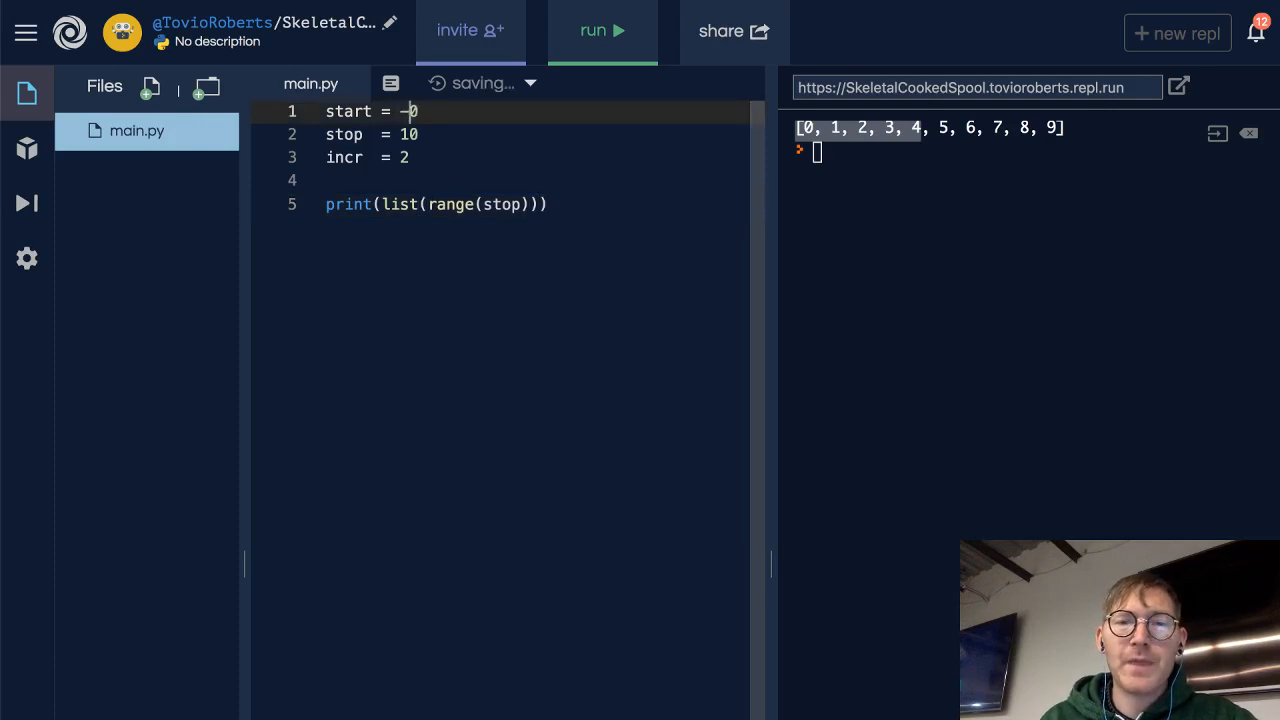
text(1)
click(542, 204)
text(art, st)
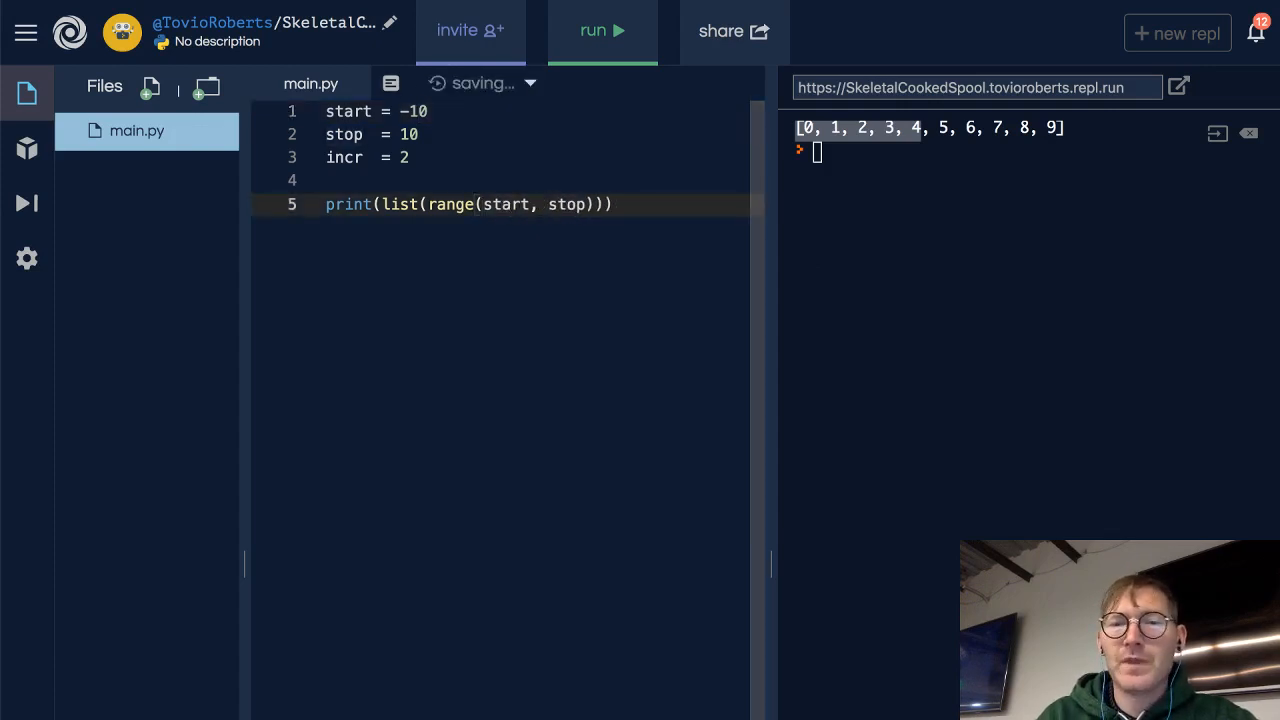
text(, incr)
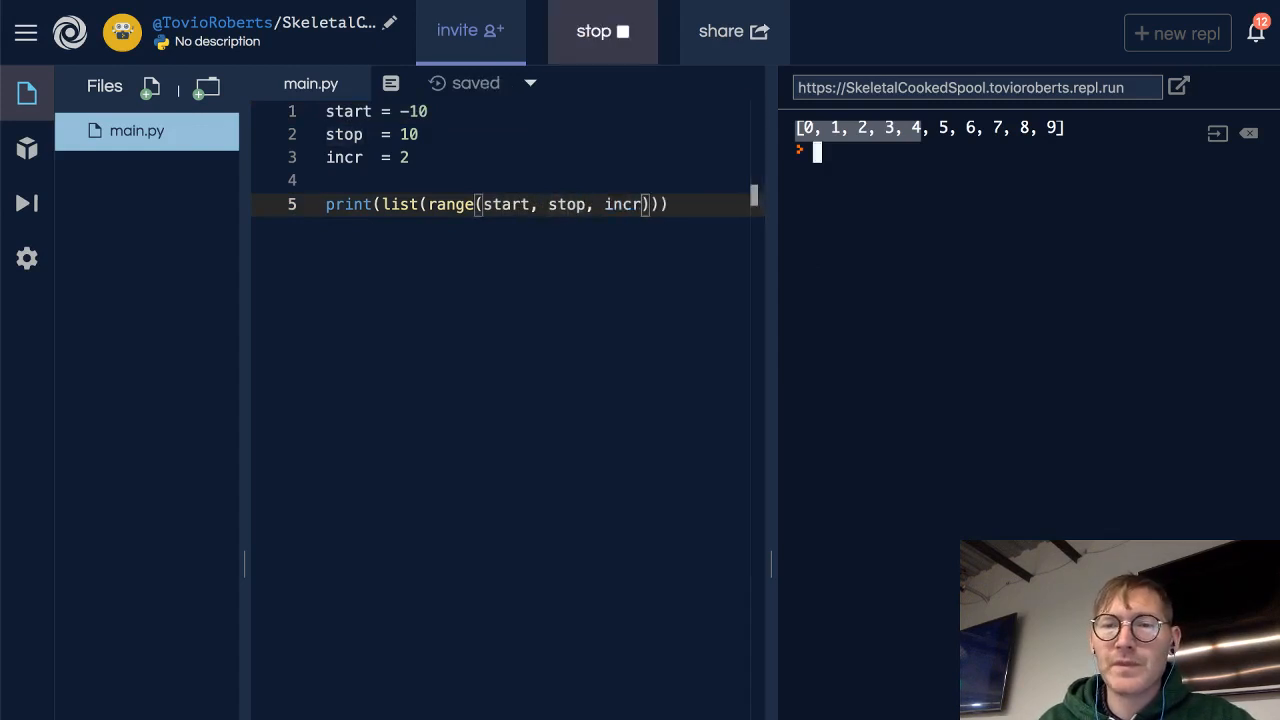
click(602, 32)
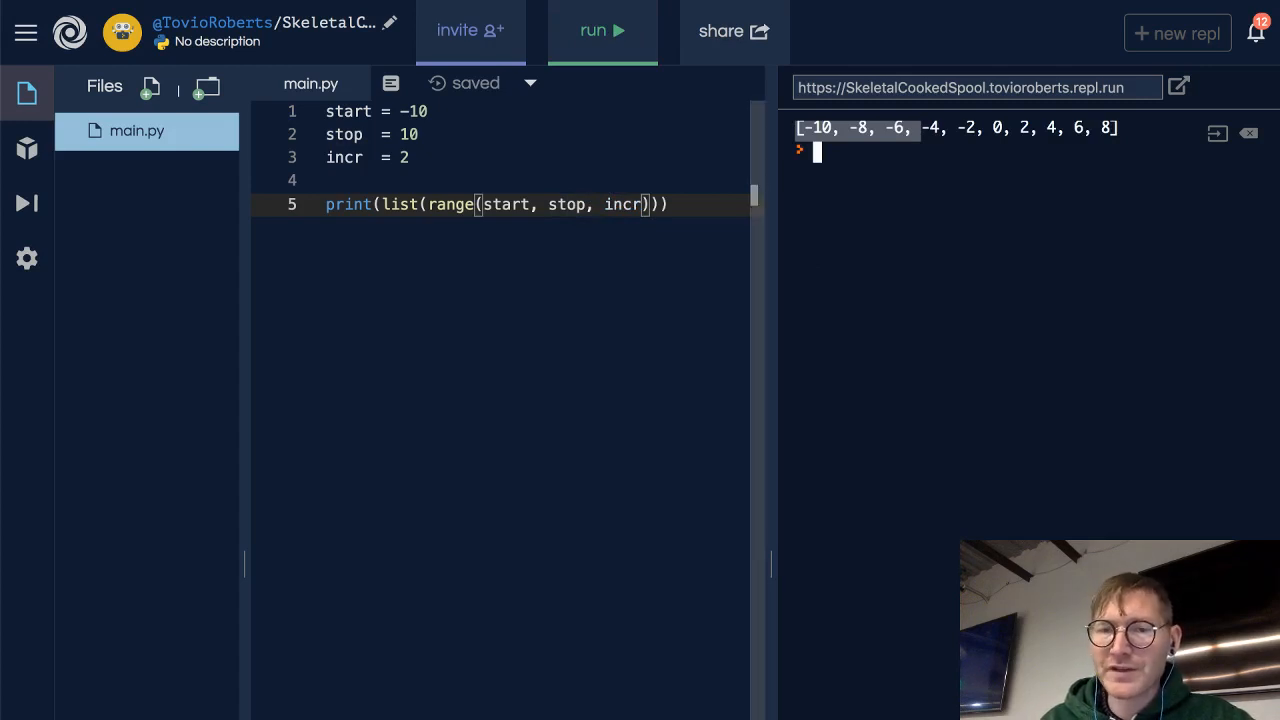
double_click(506, 204)
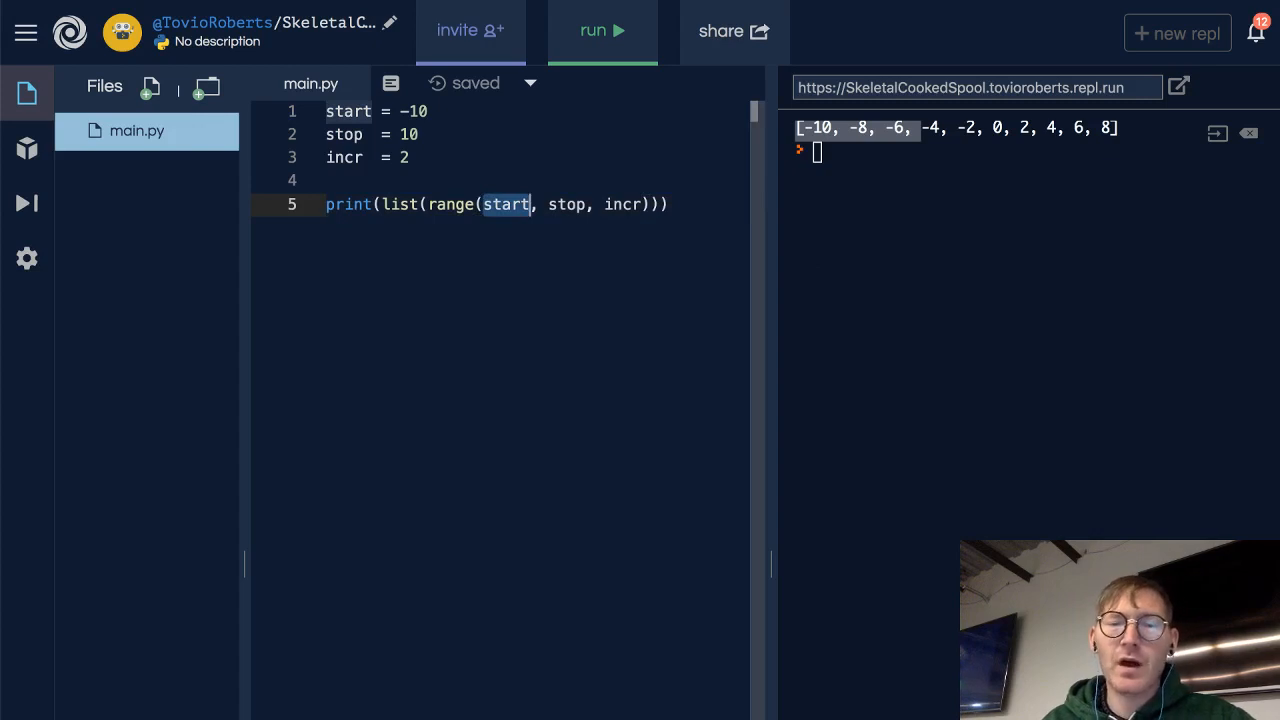